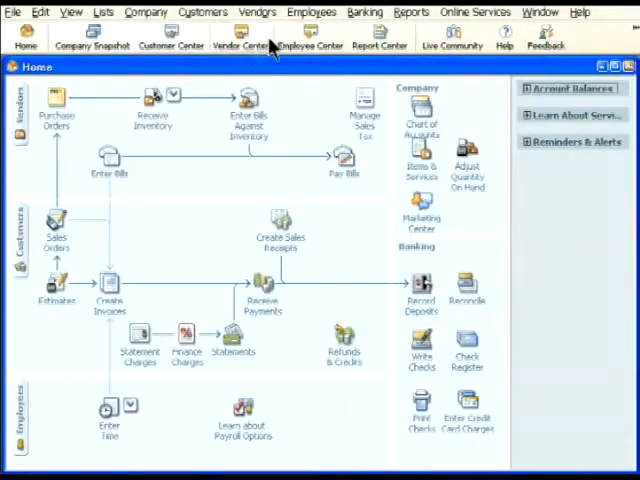
{"action": "mouse_move", "coordinate": [310, 52]}
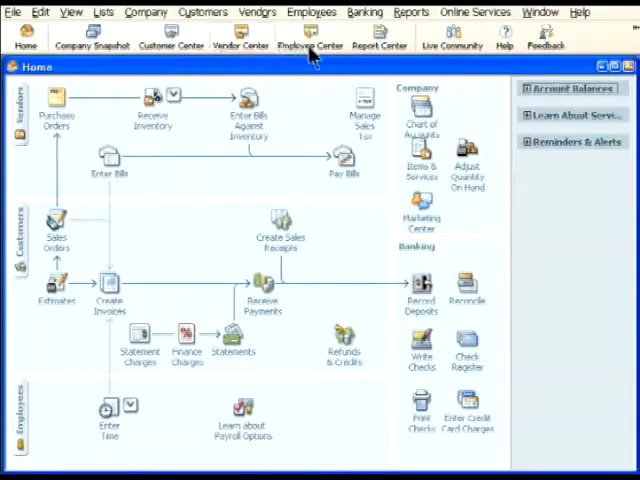
{"action": "mouse_move", "coordinate": [170, 44]}
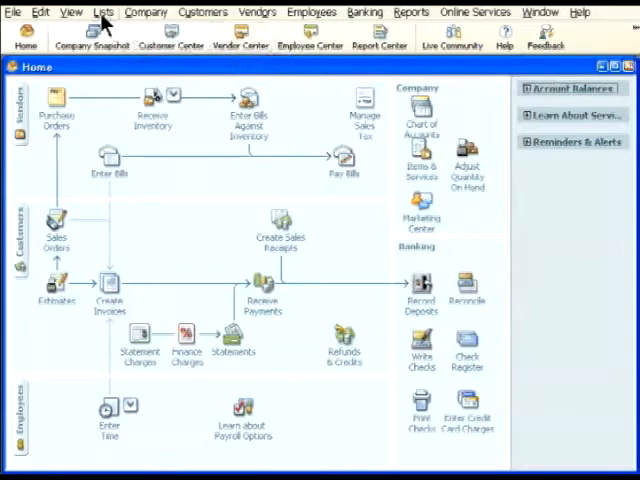
Show the Lists menu from the Home page so the Other Names List is reachable
{"action": "left_click", "coordinate": [104, 12]}
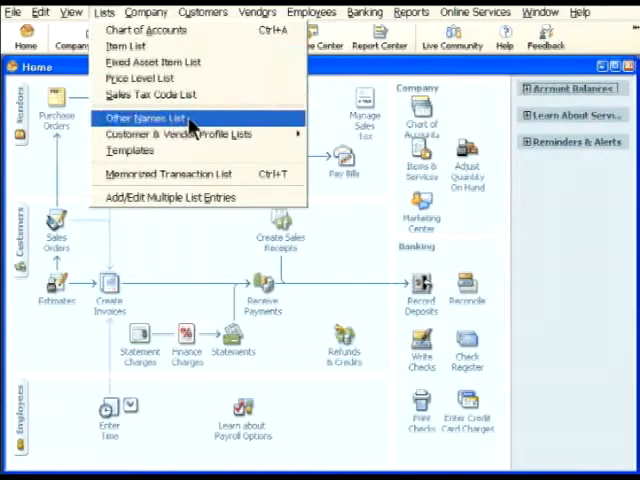
Display the Other Names List with its four existing names, notes and attachments
{"action": "left_click", "coordinate": [146, 120]}
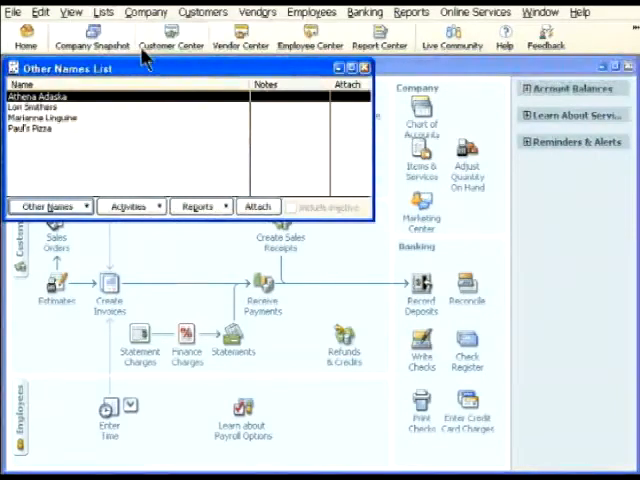
{"action": "mouse_move", "coordinate": [200, 44]}
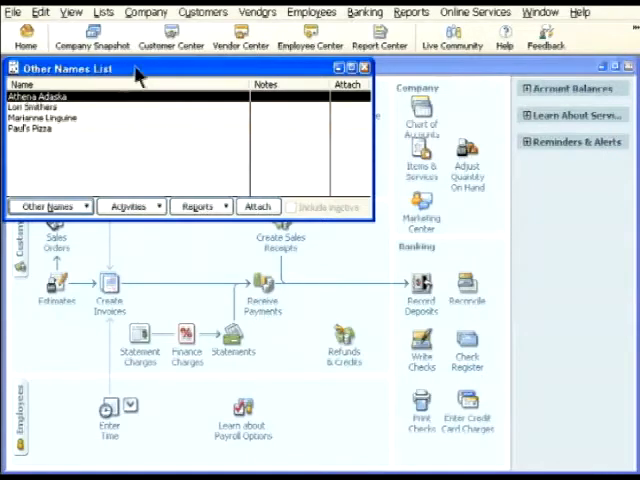
{"action": "mouse_move", "coordinate": [204, 50]}
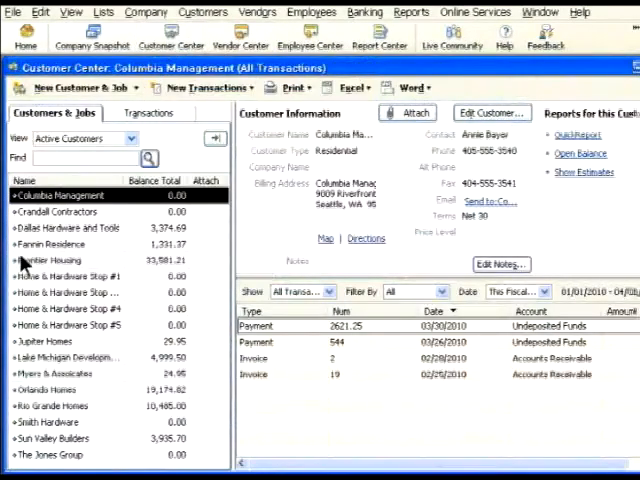
Switch to the Vendor Center and show the New Vendor choices
{"action": "left_click", "coordinate": [56, 260]}
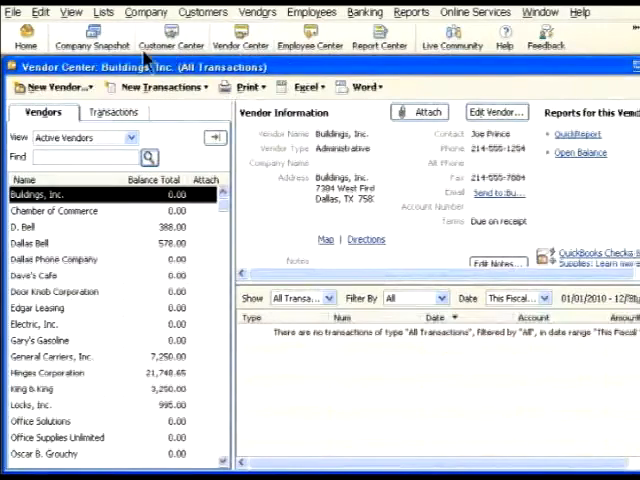
{"action": "left_click", "coordinate": [52, 88]}
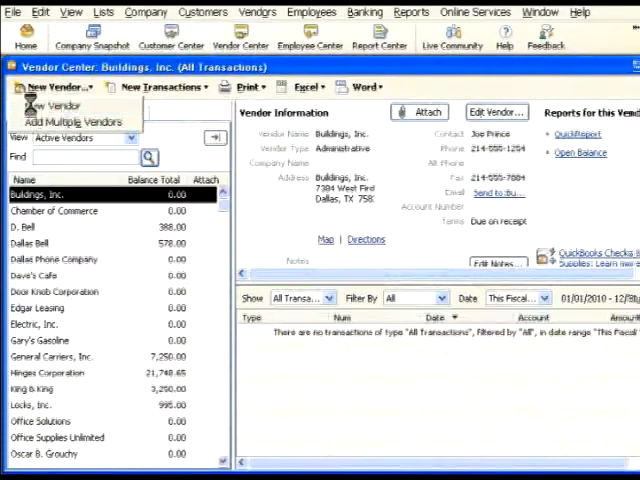
Create a new vendor named Frontier Housing and try to save it
{"action": "left_click", "coordinate": [52, 104]}
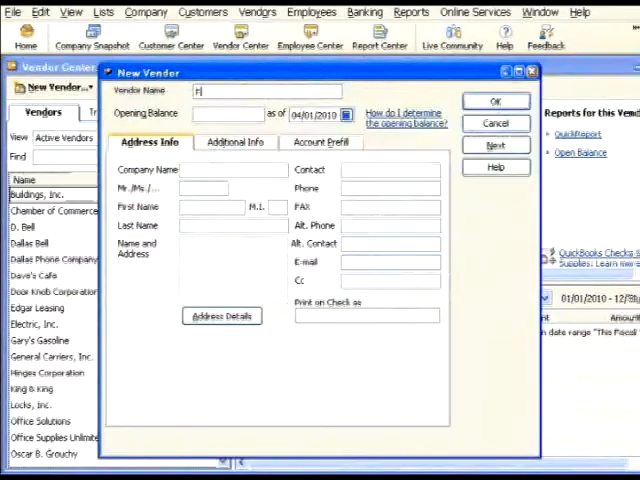
{"action": "type", "text": "rontier Hi"}
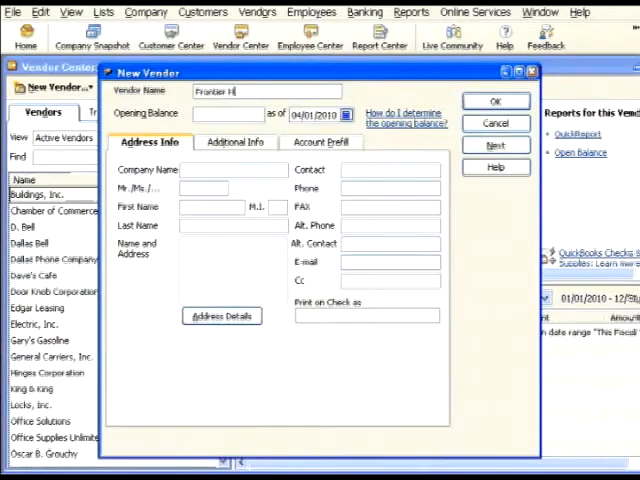
{"action": "type", "text": "ousing"}
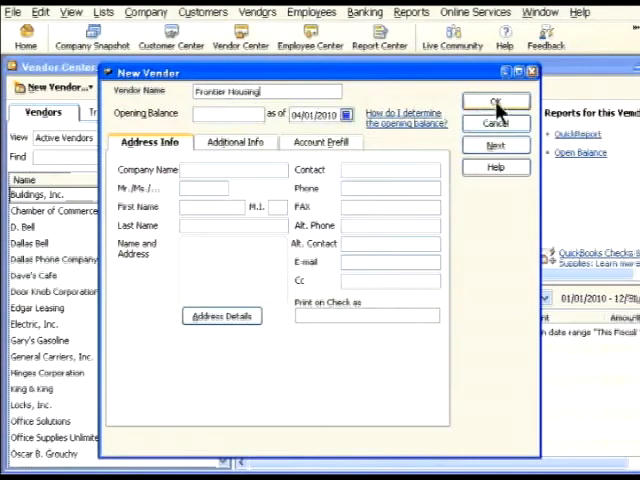
{"action": "left_click", "coordinate": [494, 100]}
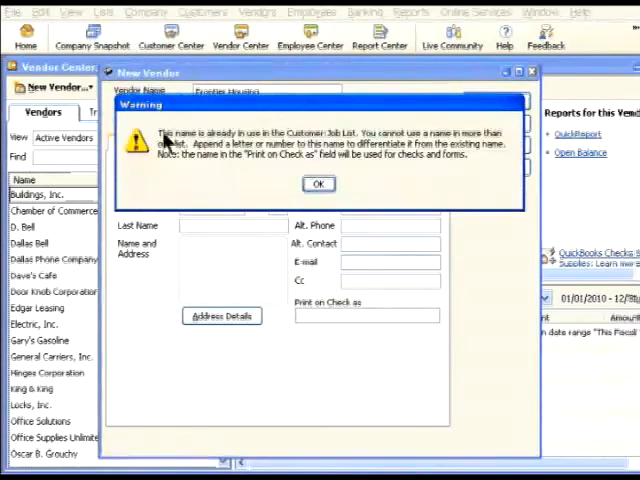
{"action": "mouse_move", "coordinate": [344, 144]}
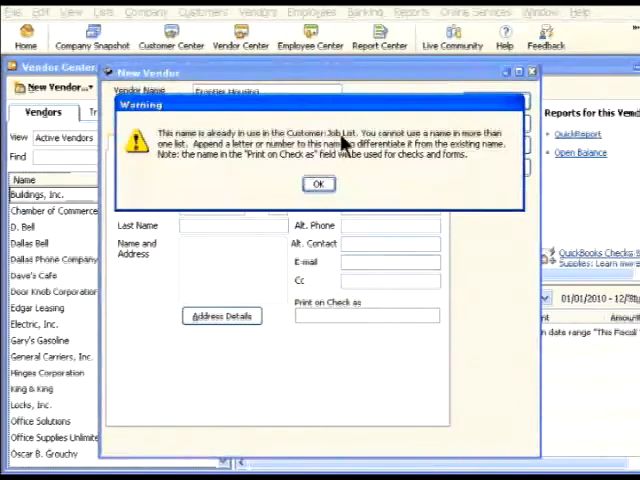
{"action": "mouse_move", "coordinate": [208, 148]}
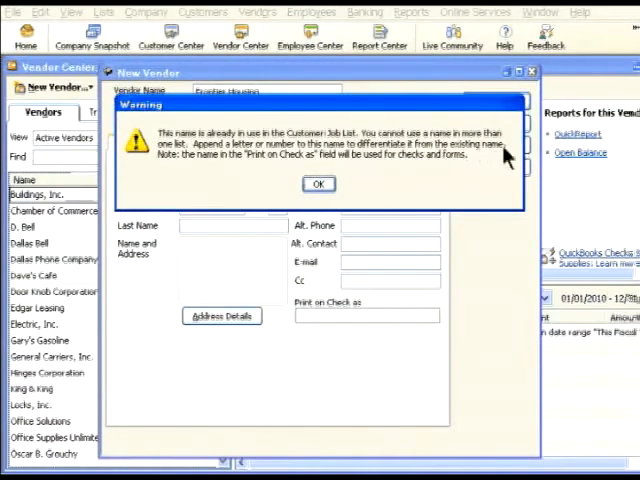
{"action": "mouse_move", "coordinate": [470, 160]}
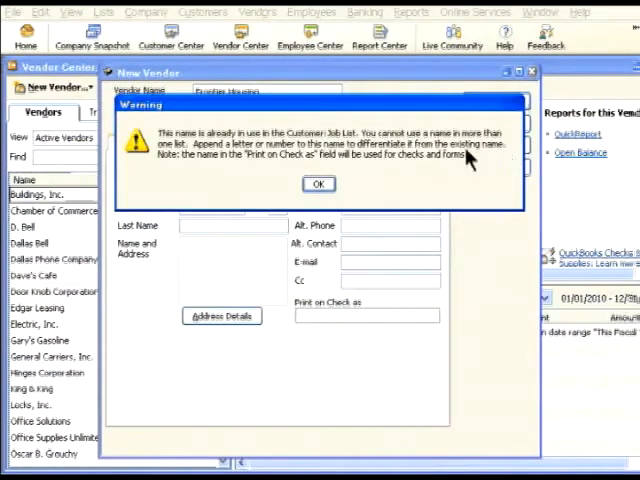
Dismiss the duplicate-name warning and save the vendor as Frontier Housing-V
{"action": "left_click", "coordinate": [318, 184]}
{"action": "type", "text": "-V"}
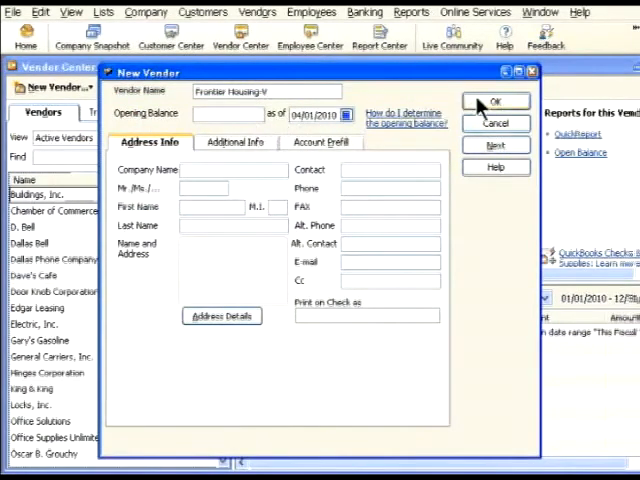
{"action": "left_click", "coordinate": [494, 104]}
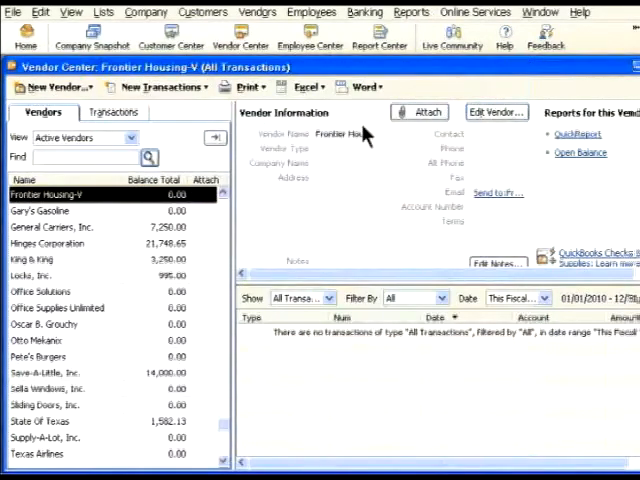
{"action": "mouse_move", "coordinate": [576, 30]}
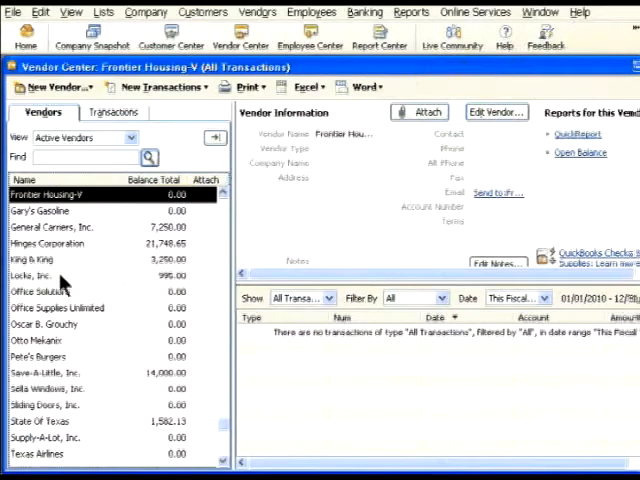
{"action": "mouse_move", "coordinate": [50, 350]}
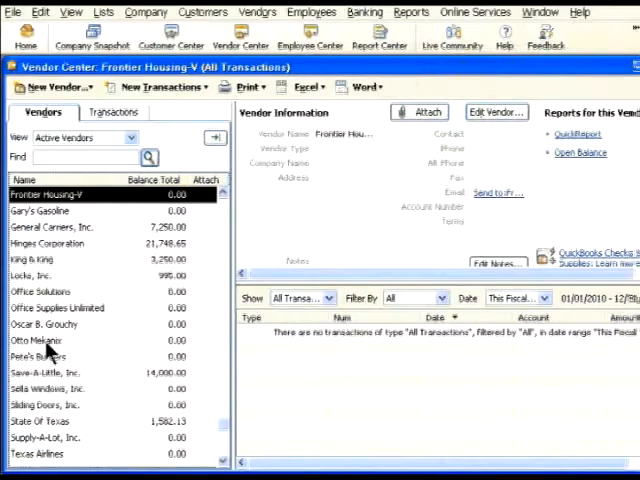
Show Otto Mekanos's vendor record with his Dallas contact details
{"action": "left_click", "coordinate": [40, 340]}
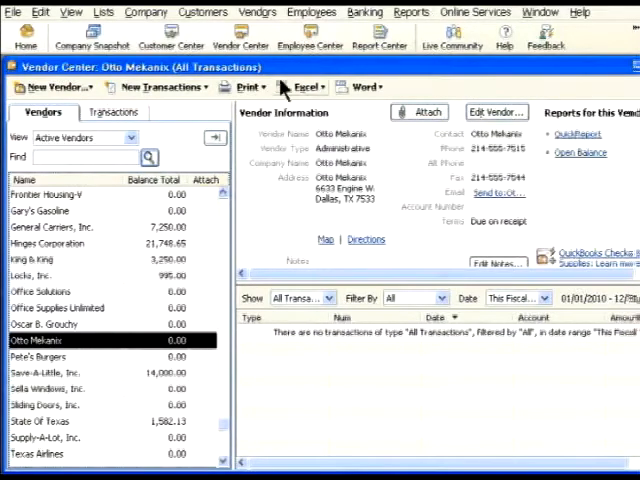
{"action": "mouse_move", "coordinate": [344, 56]}
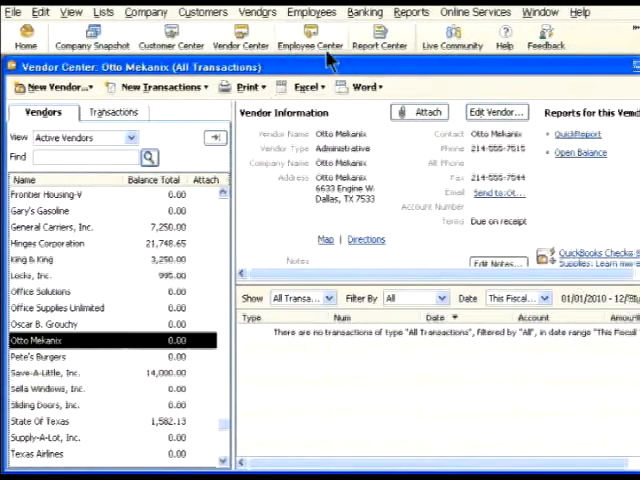
{"action": "mouse_move", "coordinate": [24, 350]}
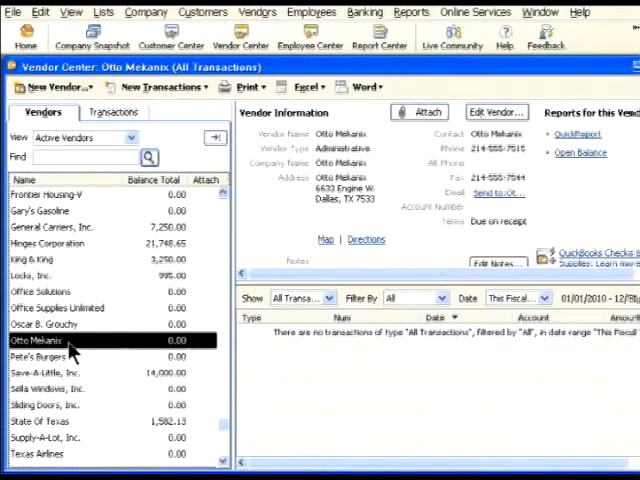
{"action": "mouse_move", "coordinate": [108, 42]}
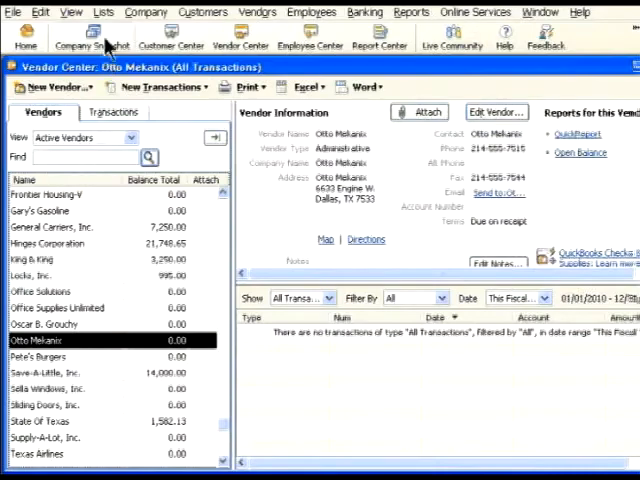
{"action": "left_click", "coordinate": [104, 12]}
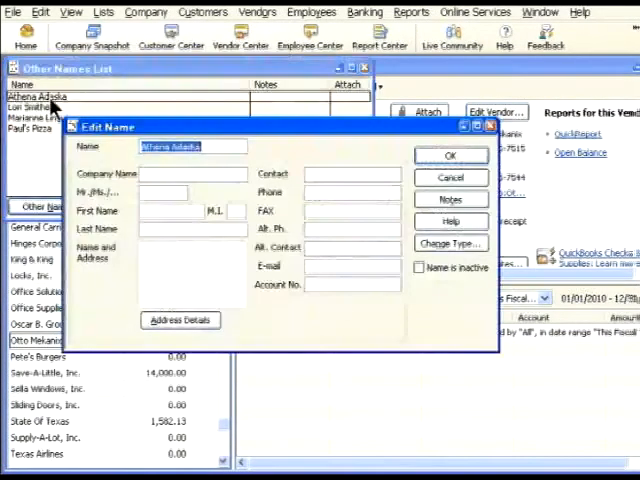
{"action": "mouse_move", "coordinate": [136, 144]}
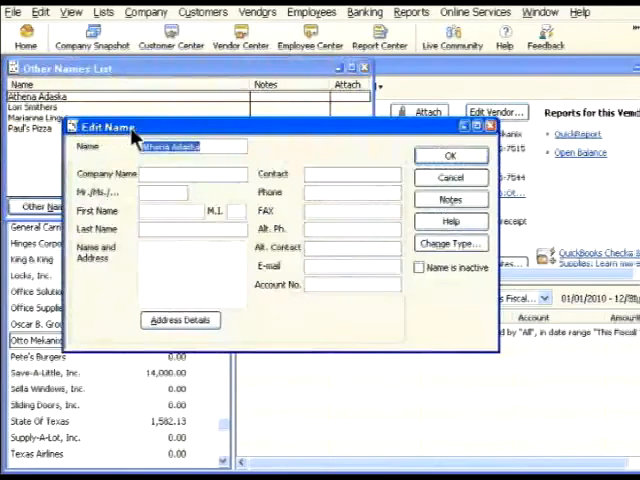
{"action": "mouse_move", "coordinate": [284, 204]}
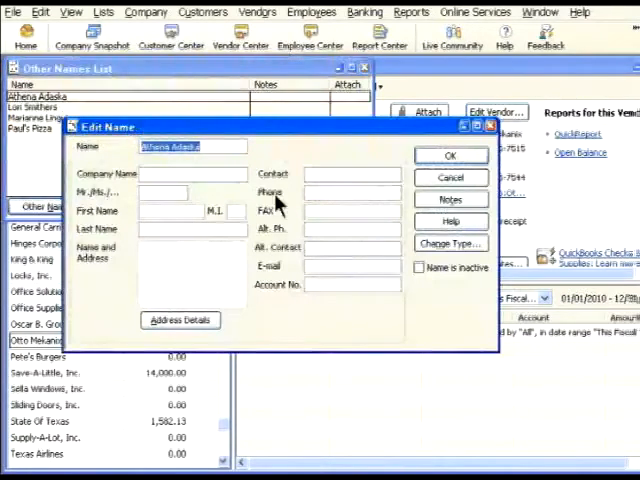
{"action": "left_click", "coordinate": [452, 244]}
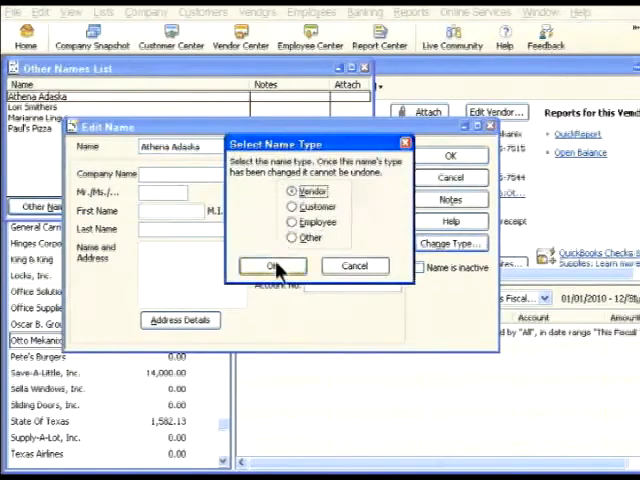
{"action": "left_click", "coordinate": [272, 264]}
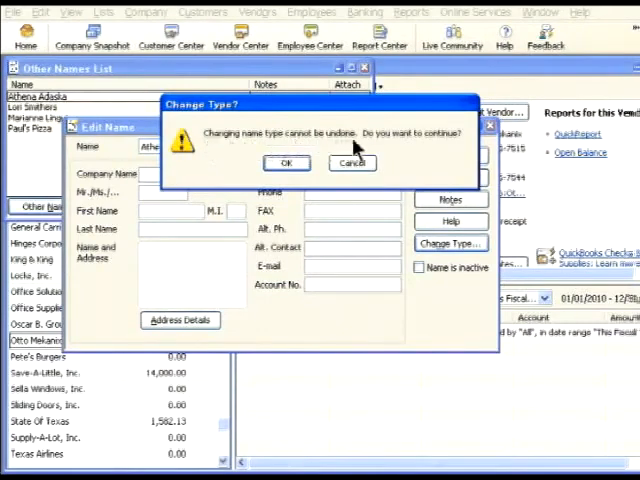
{"action": "left_click", "coordinate": [288, 164]}
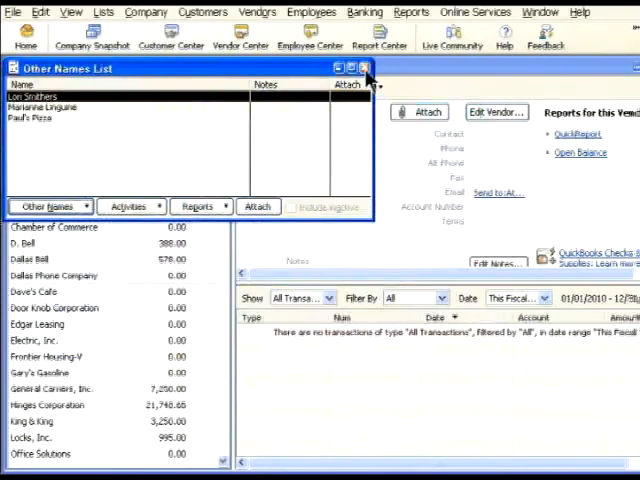
Close the Other Names List, view the Customer Center, and return to the Home page
{"action": "left_click", "coordinate": [364, 68]}
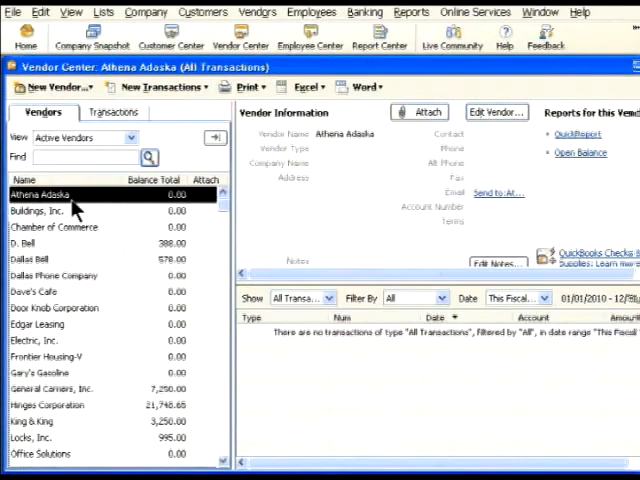
{"action": "left_click", "coordinate": [12, 66]}
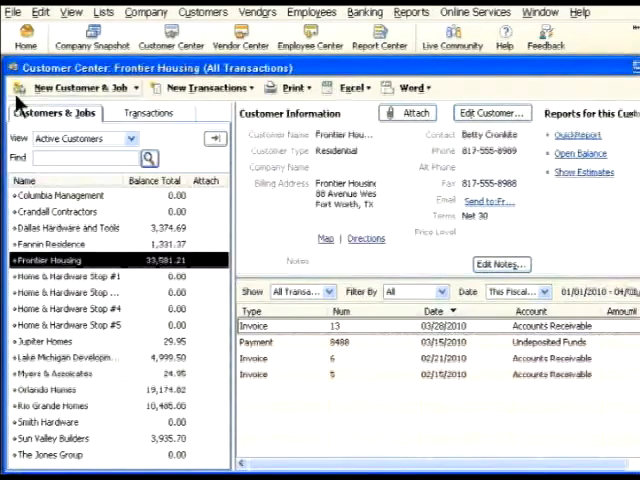
{"action": "left_click", "coordinate": [24, 38]}
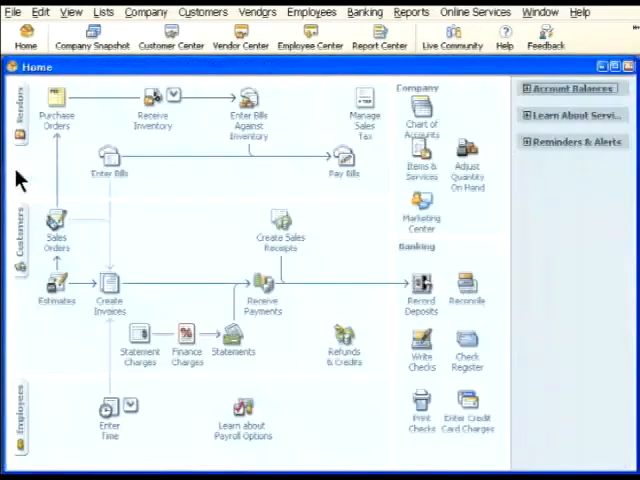